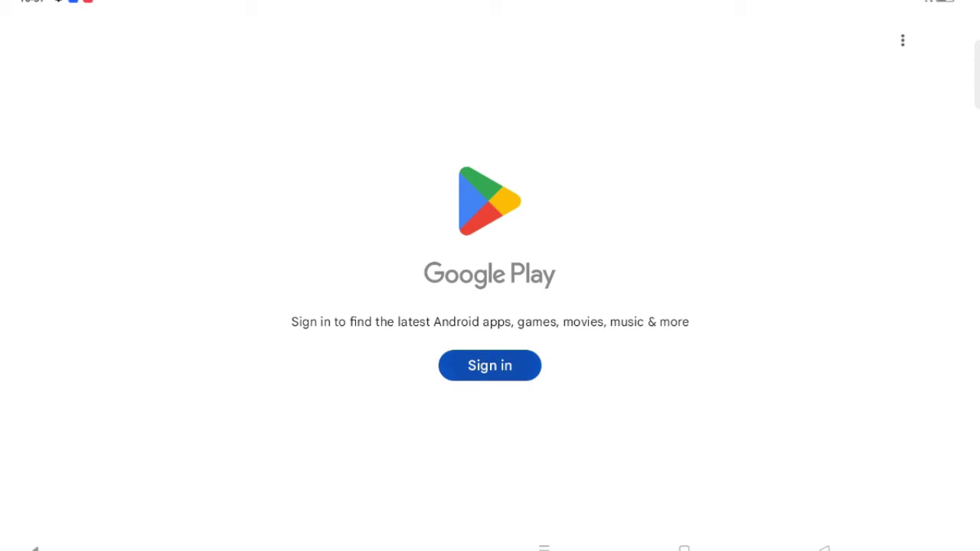
Start signing in from the Google Play welcome screen's Sign in button.
click(489, 365)
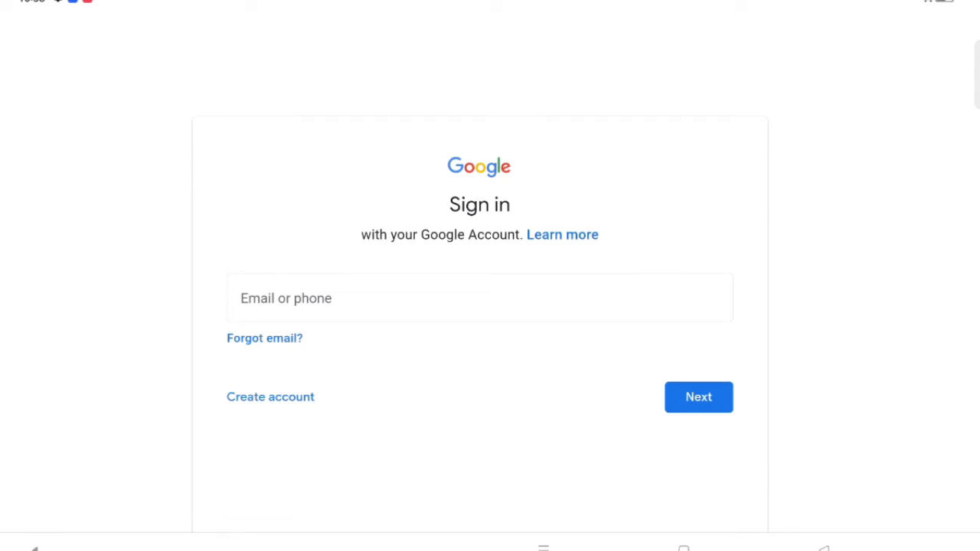
Type the account email into the Email or phone field on the on-screen keyboard.
click(479, 298)
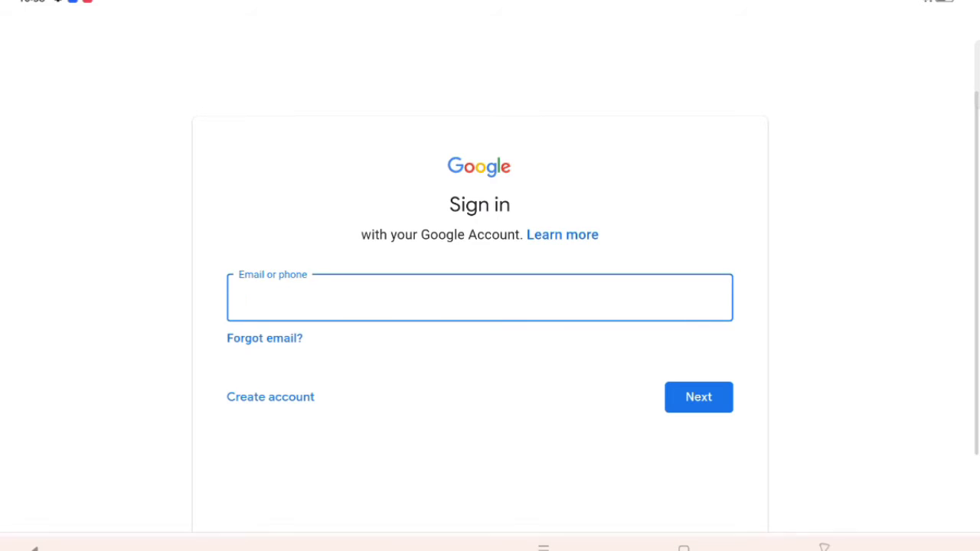
click(480, 297)
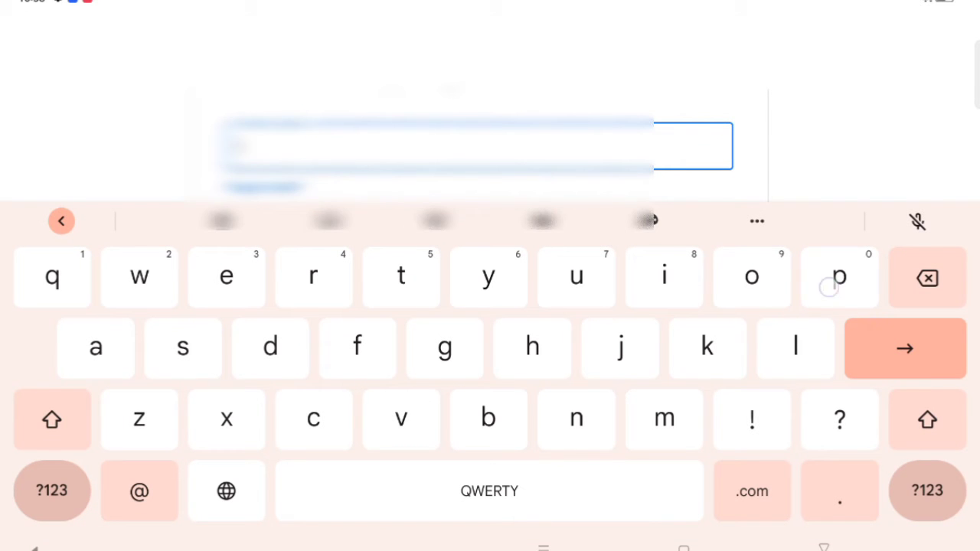
click(313, 277)
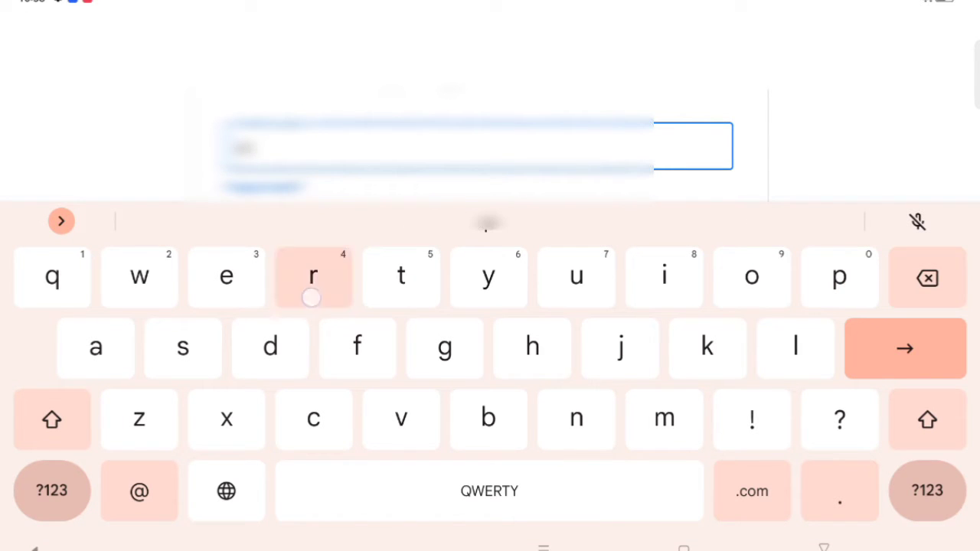
click(313, 276)
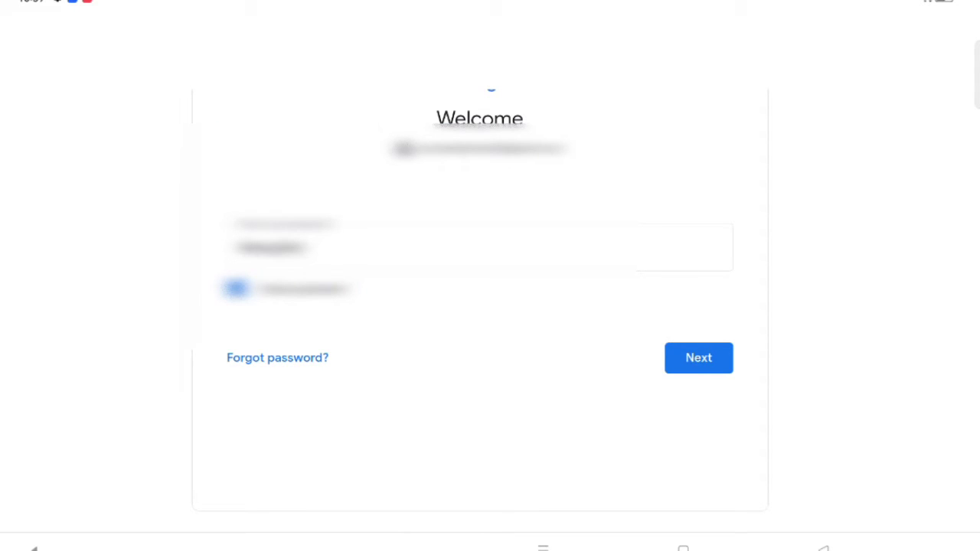
Submit the password and agree to Google's terms of service.
click(698, 358)
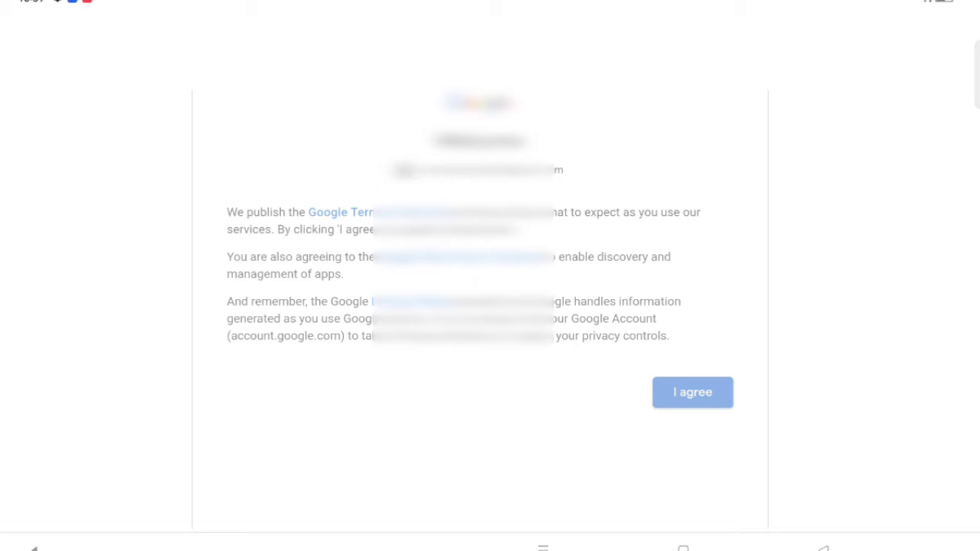
click(693, 393)
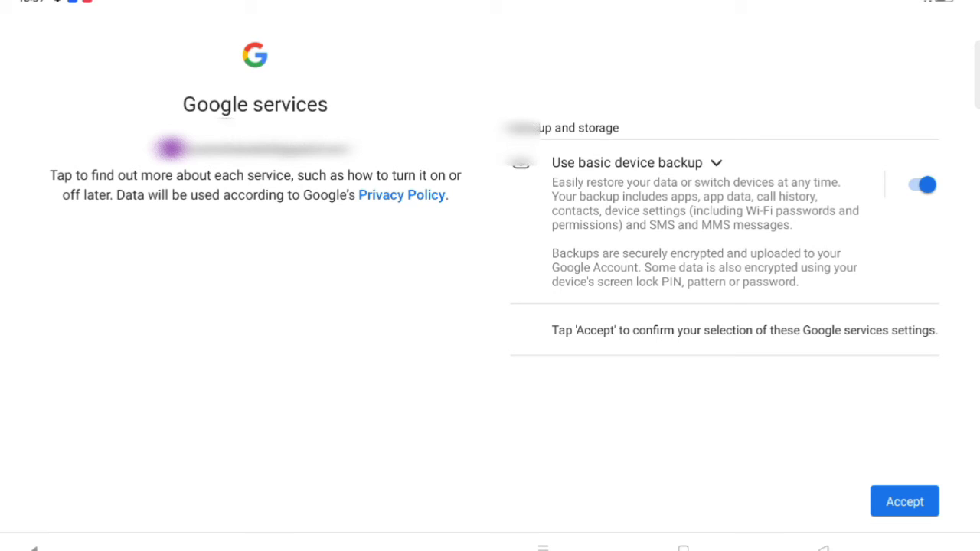
Turn off basic device backup and accept the Google services settings.
click(917, 185)
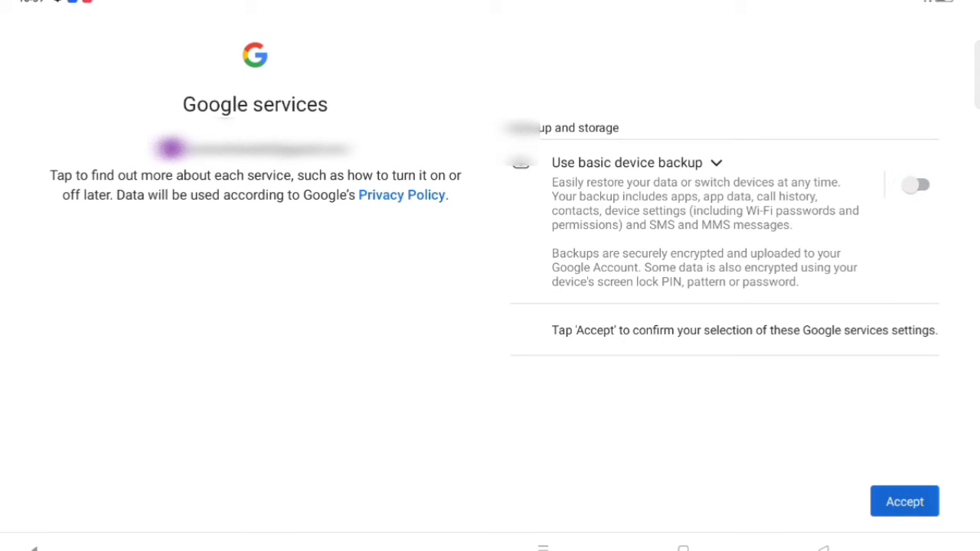
click(904, 501)
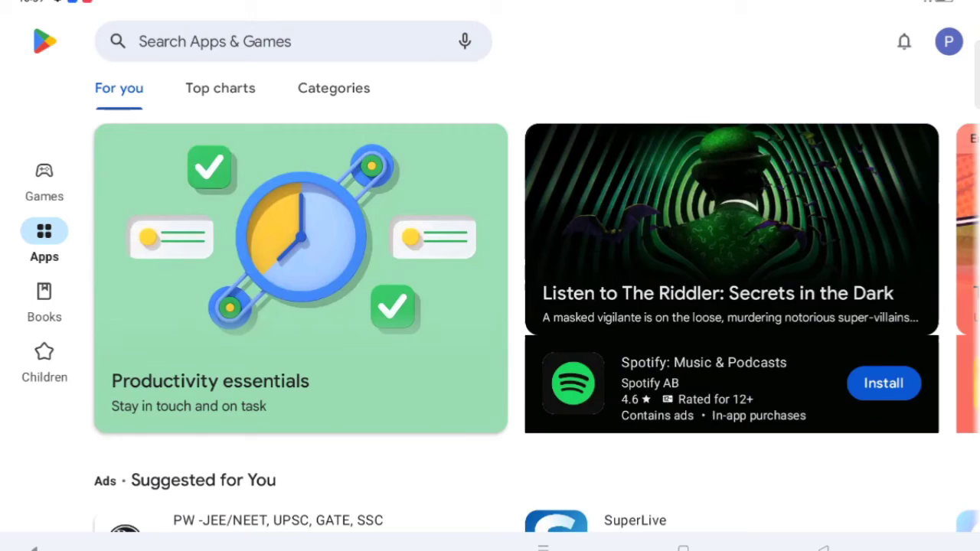
View the Play Store Categories tab, then go to the home screen and swipe pages.
click(43, 299)
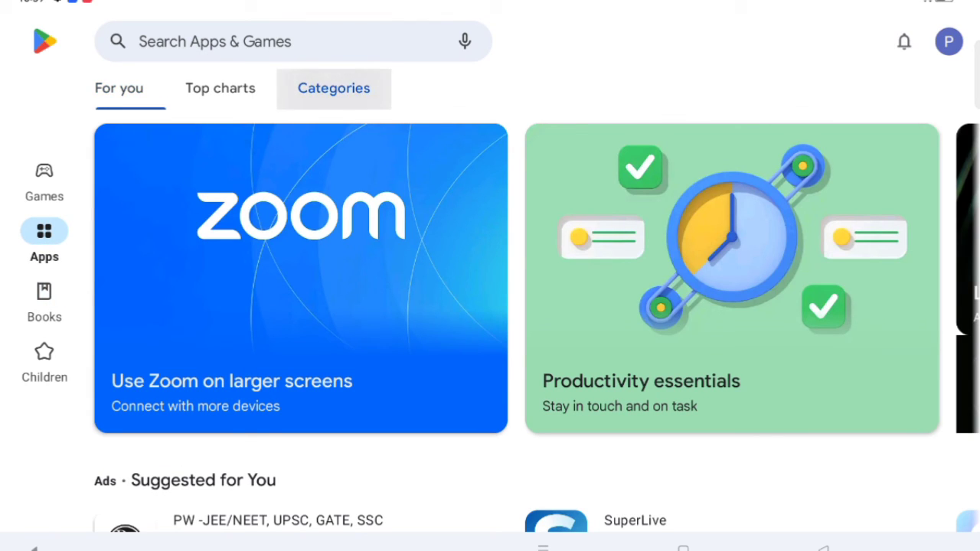
click(334, 89)
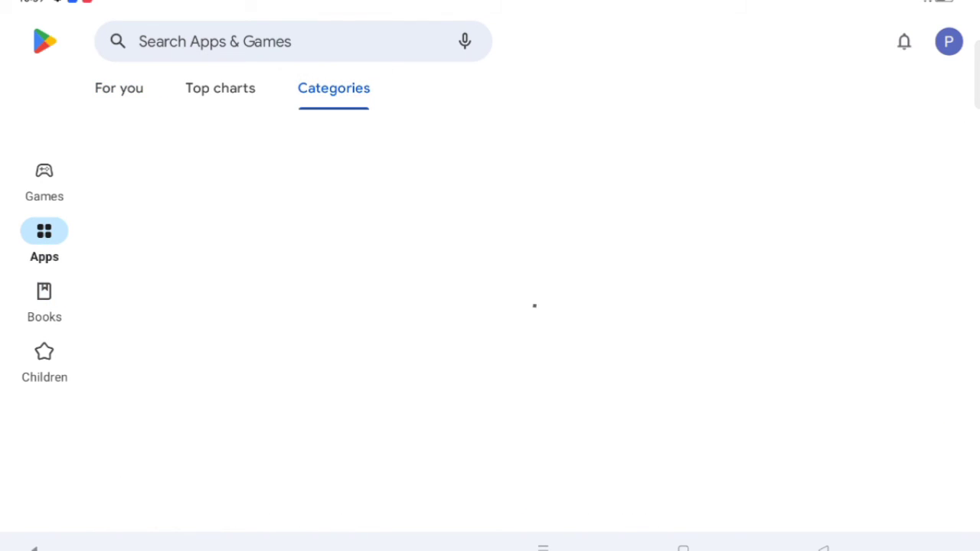
click(220, 88)
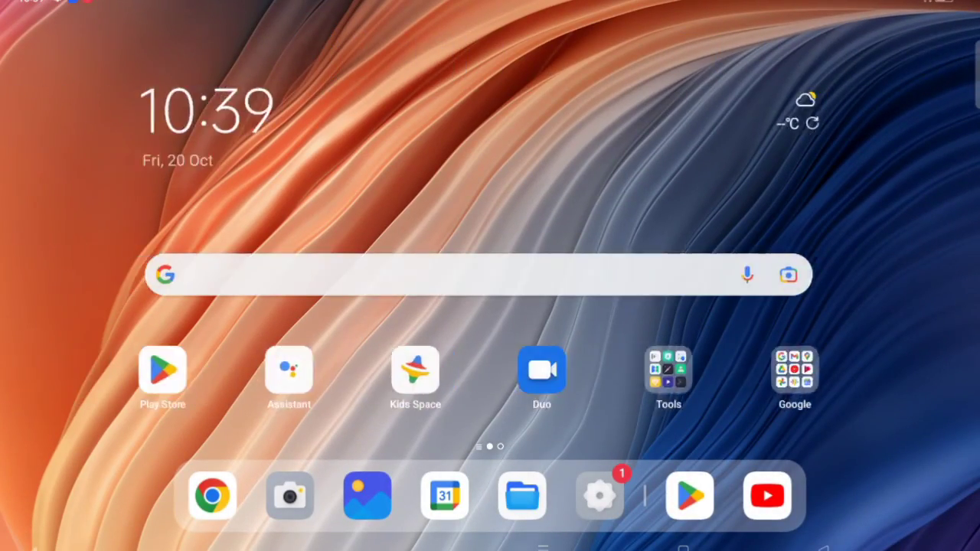
scroll(left, 3)
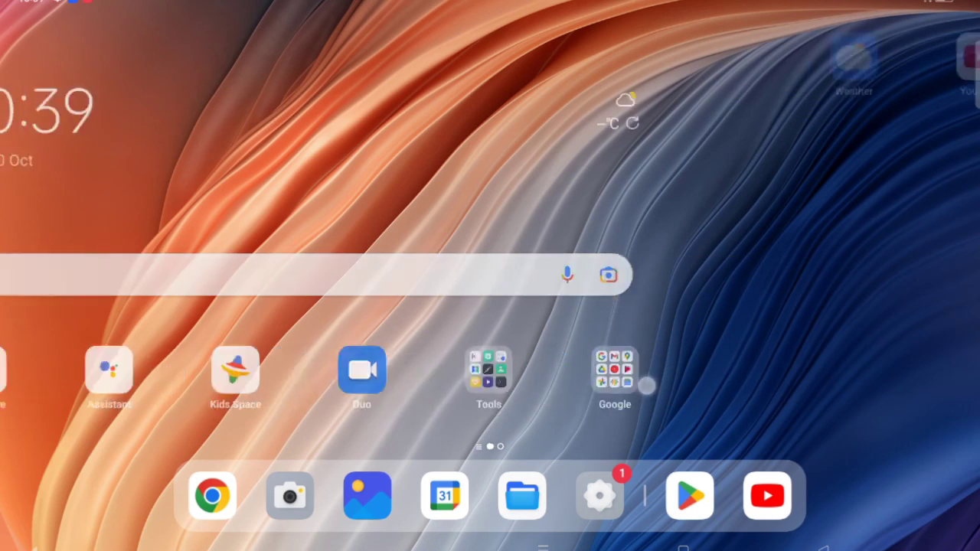